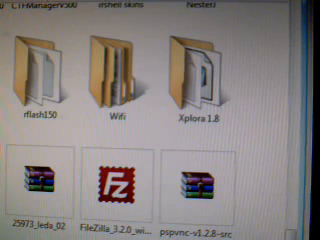
Step: Open the PSP folder and scroll through COMMON, GAME, GAME150, SAVEDATA, SYSTEM and THEME
click(40, 60)
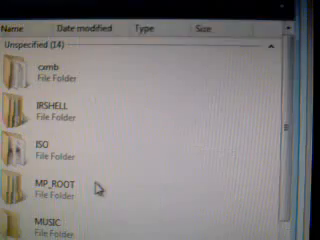
scroll(down, 3)
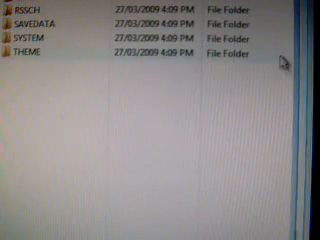
scroll(up, 3)
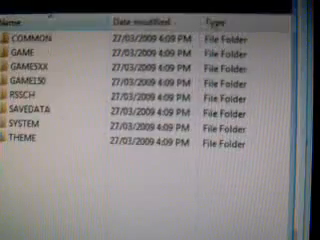